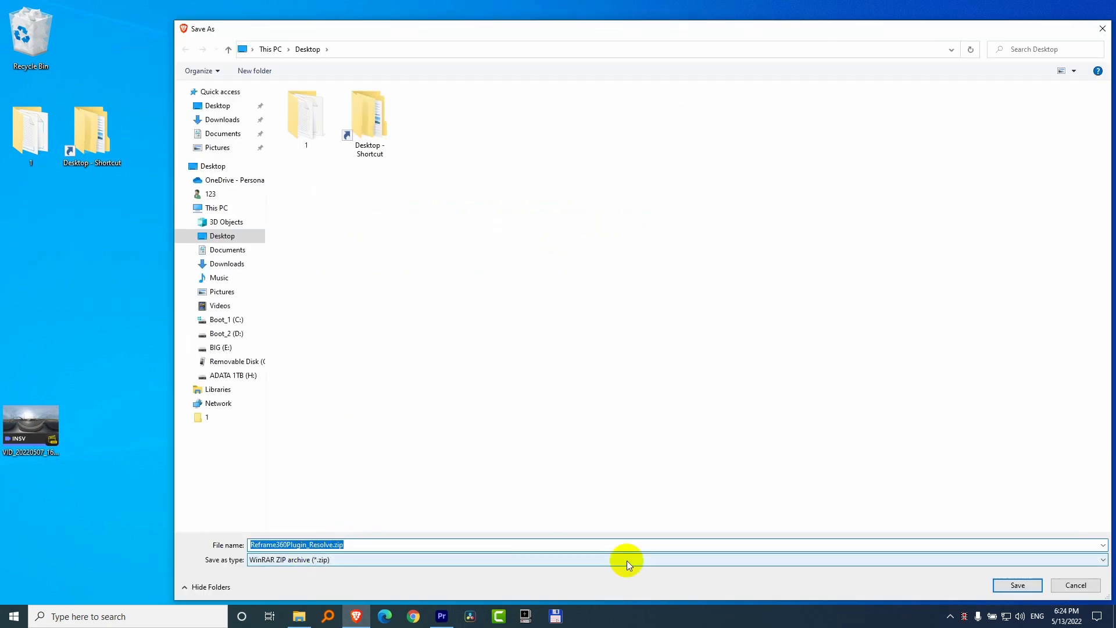
- Save Reframe360Plugin_Resolve.zip to the desktop and dismiss the download notice
left_click(1017, 585)
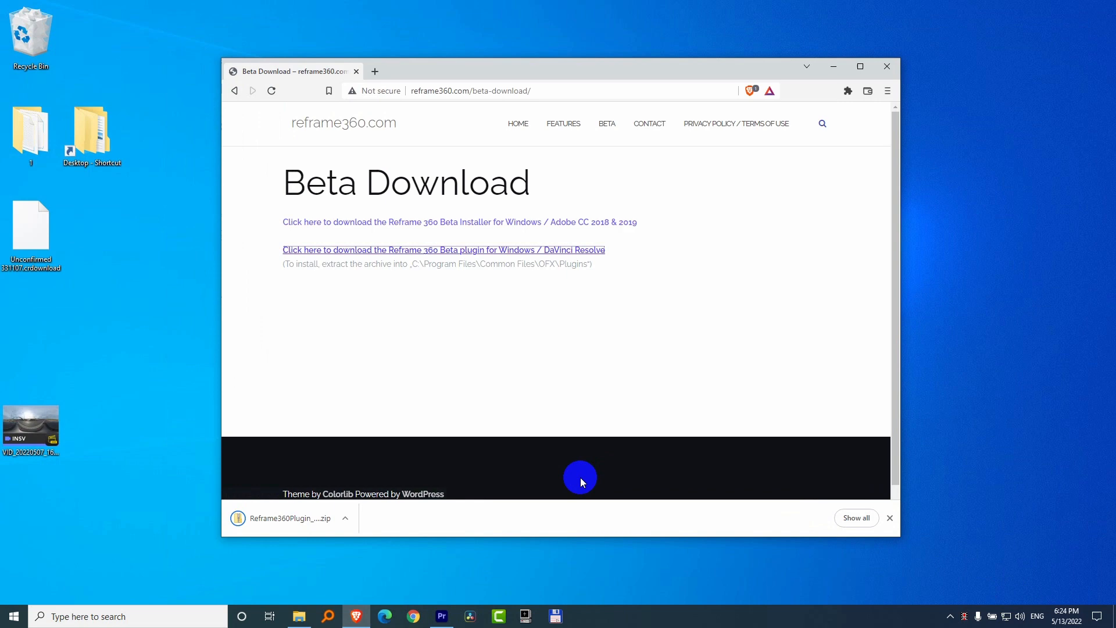
left_click(890, 518)
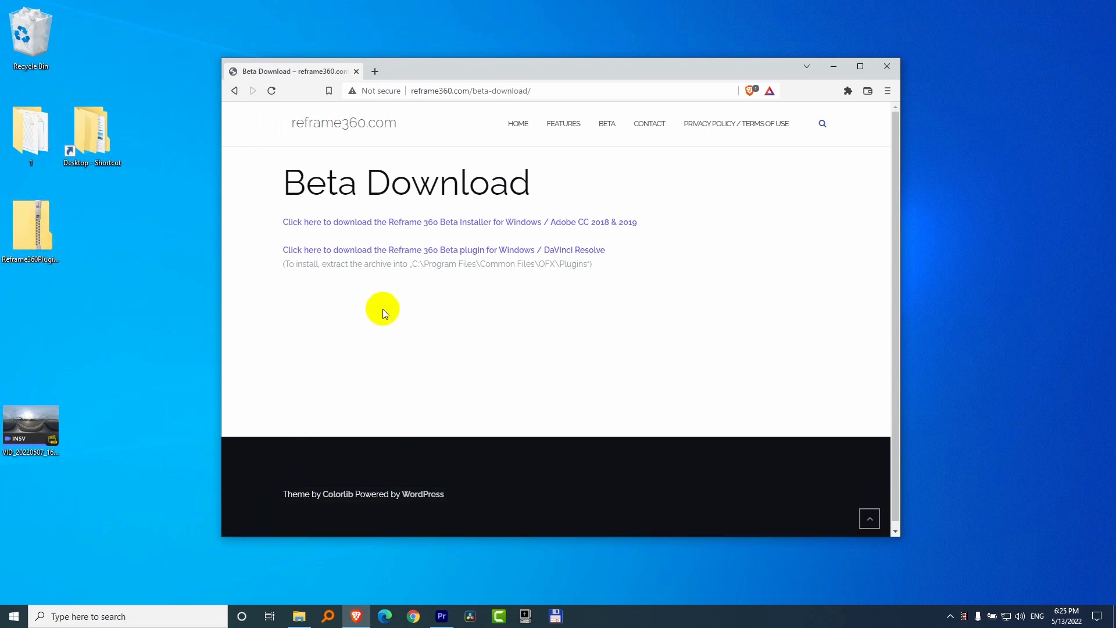
mouse_move(384, 274)
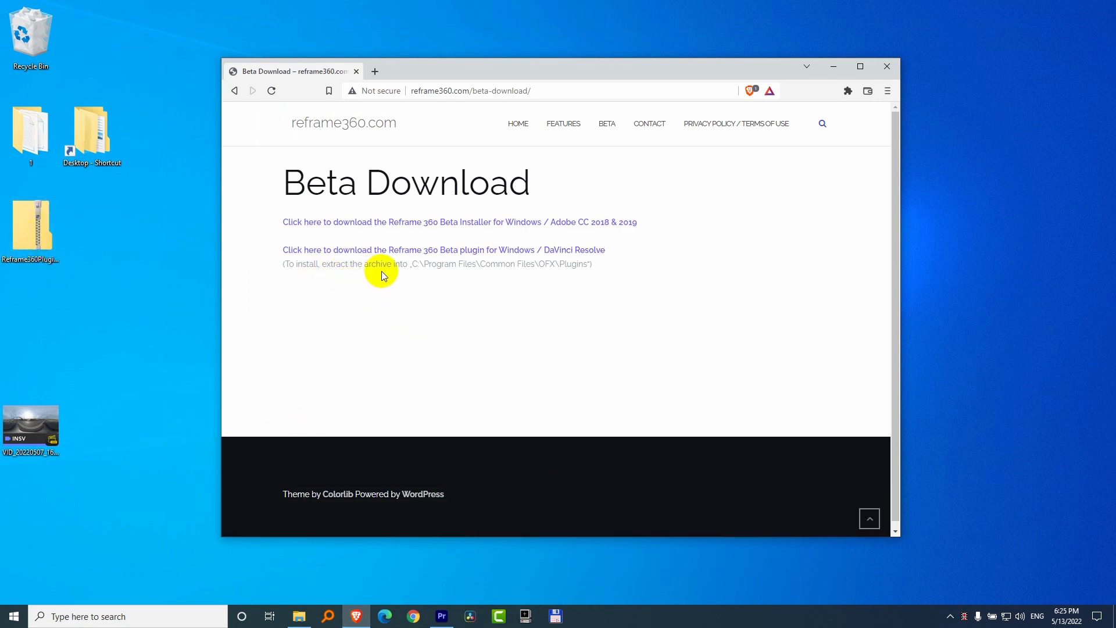
mouse_move(446, 267)
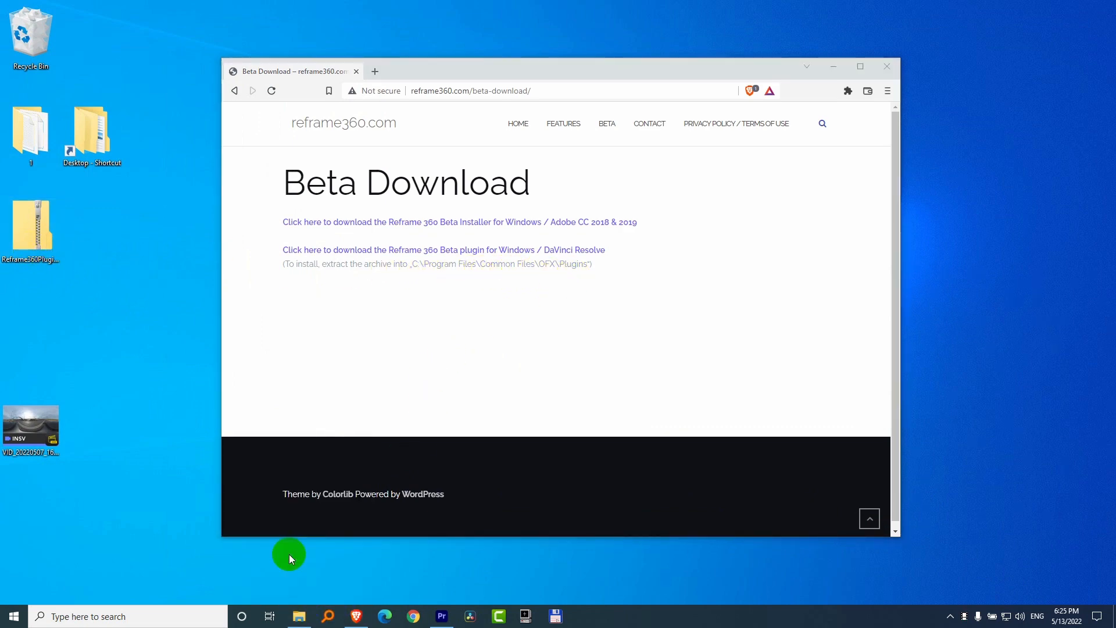
- Browse to C:\Program Files\Common Files and start a new folder there
left_click(299, 616)
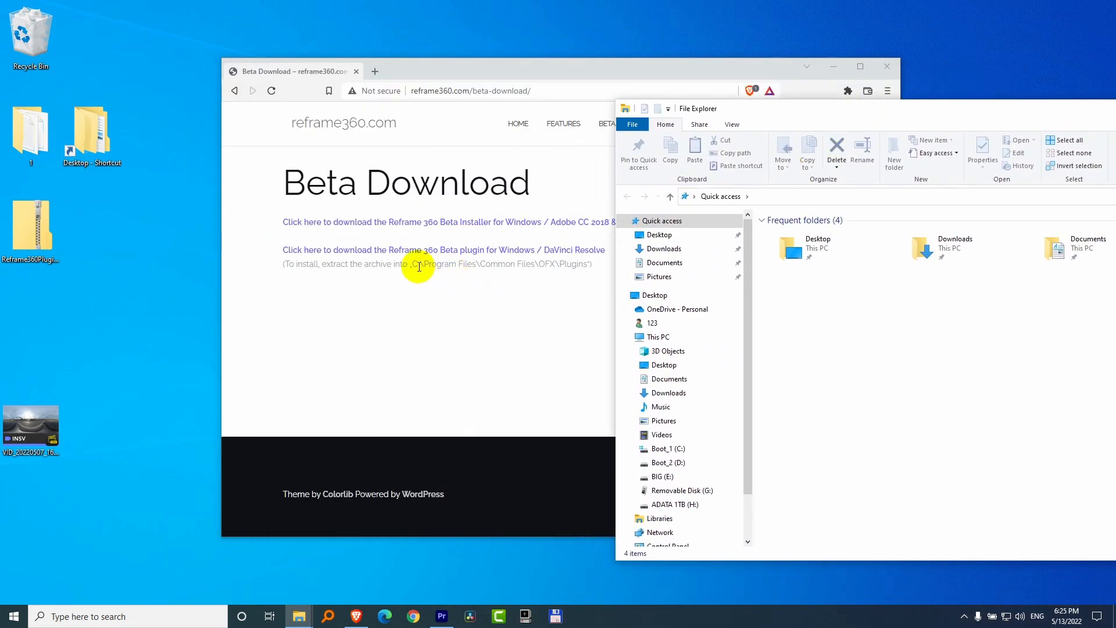
left_click(668, 449)
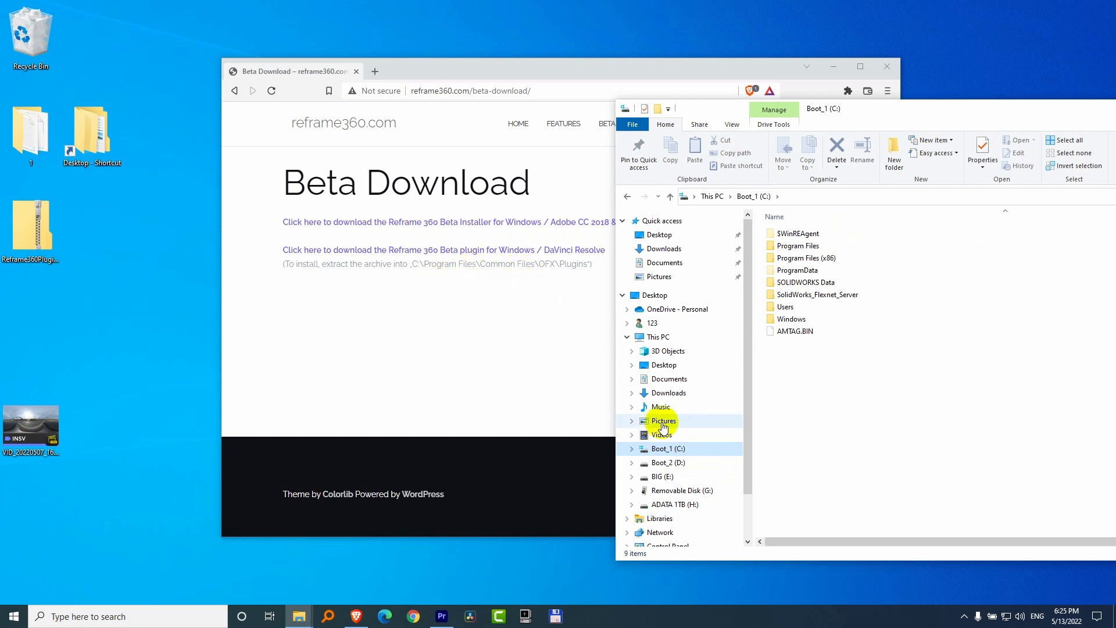
left_click(798, 246)
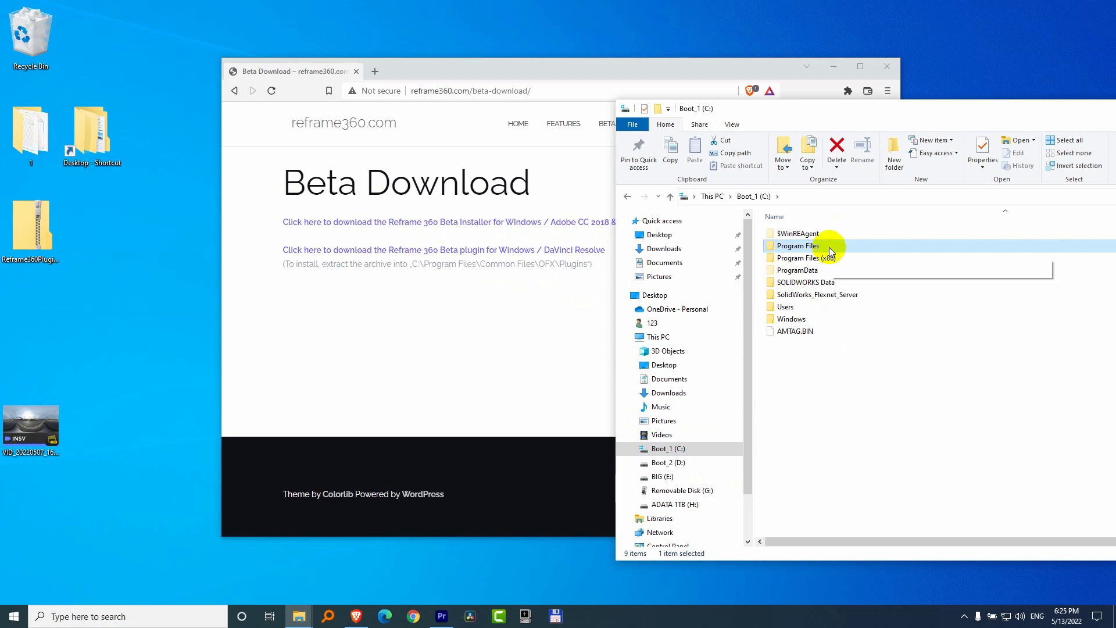
double_click(797, 246)
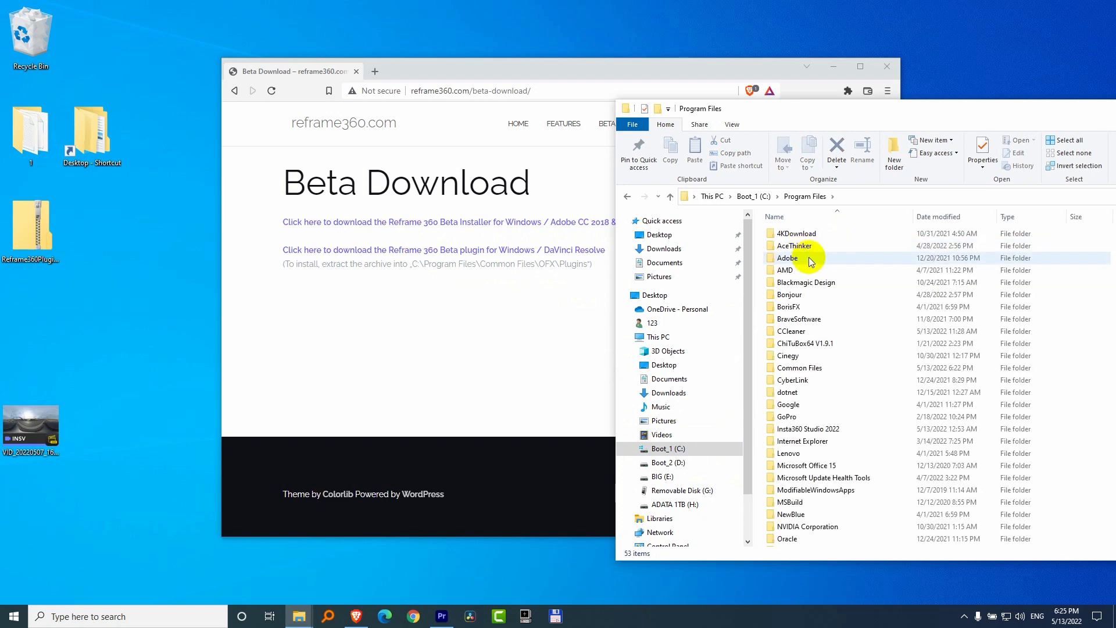
mouse_move(800, 367)
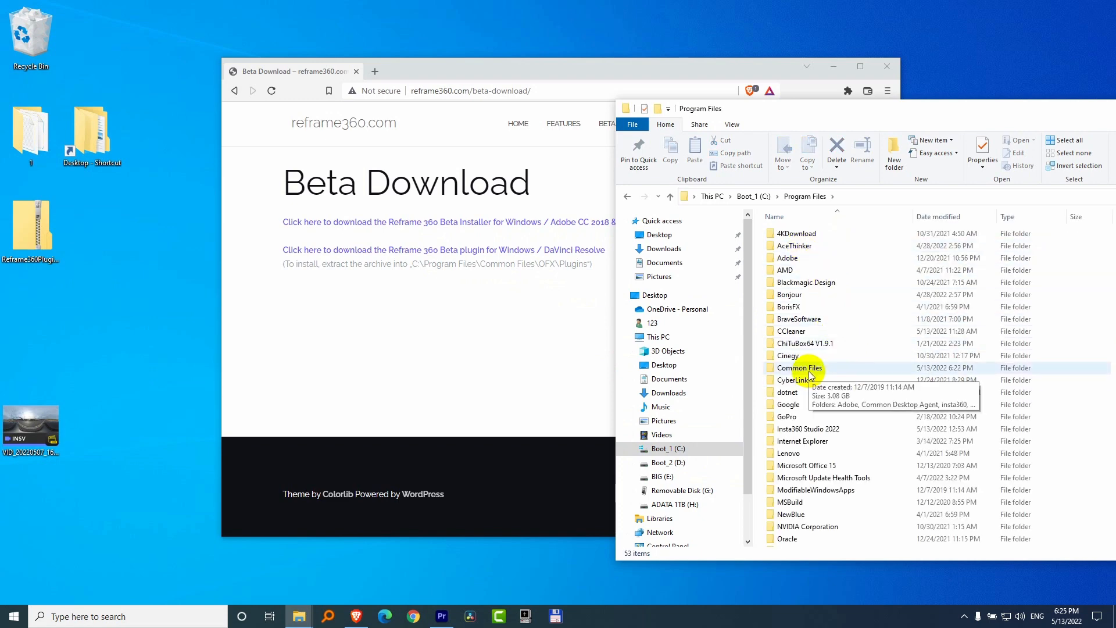
double_click(800, 367)
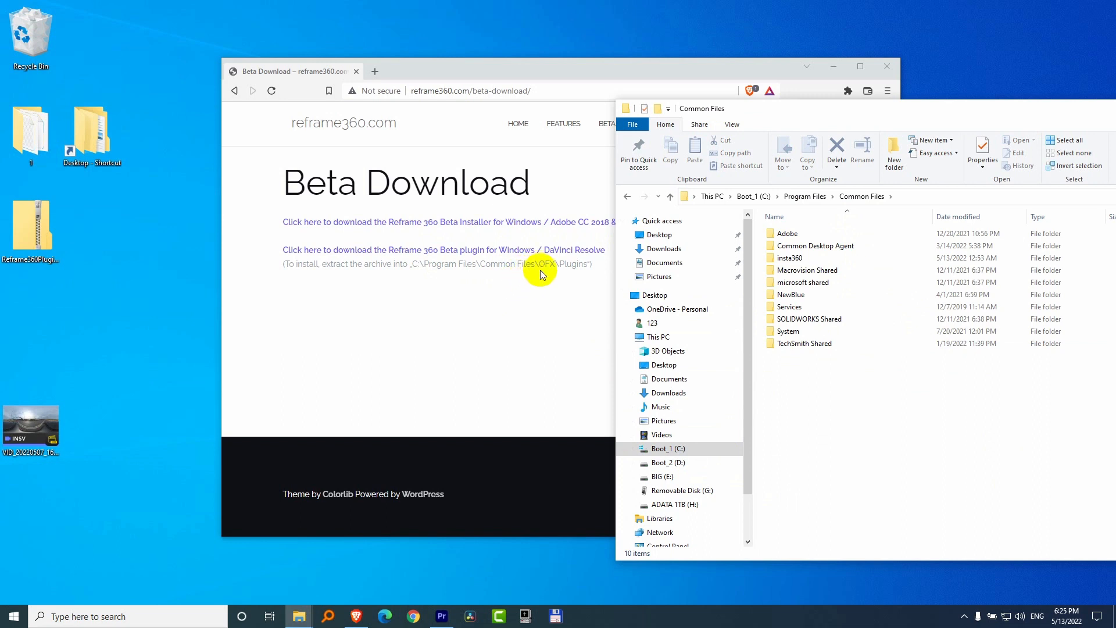
left_click(774, 217)
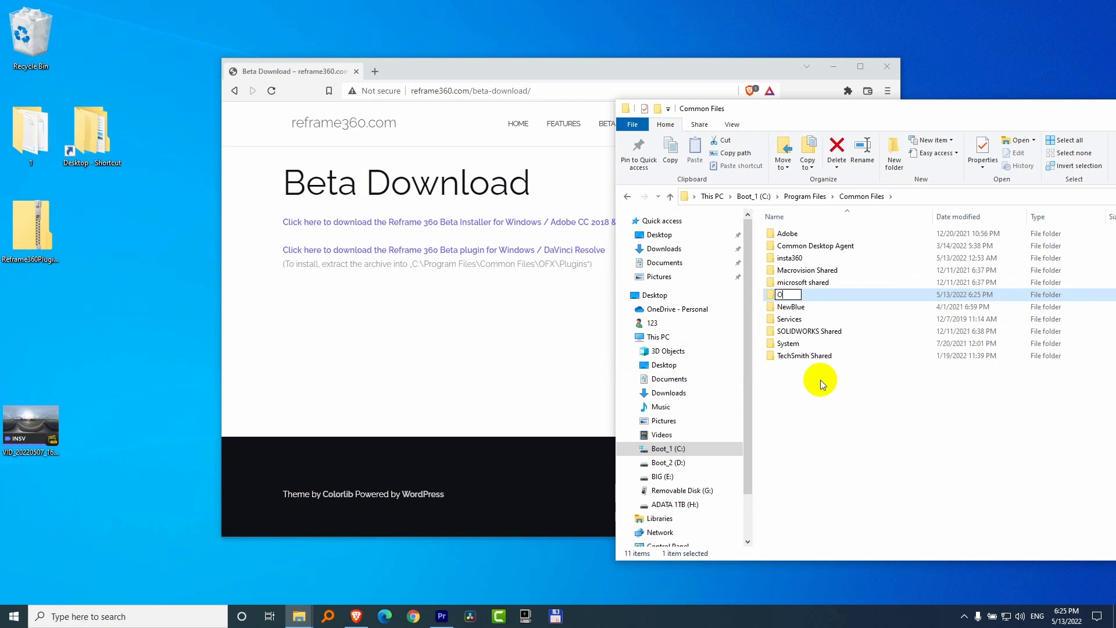
- Name the folder OFX, create a Plugins folder inside it and enter the empty Plugins folder
type("OFX")
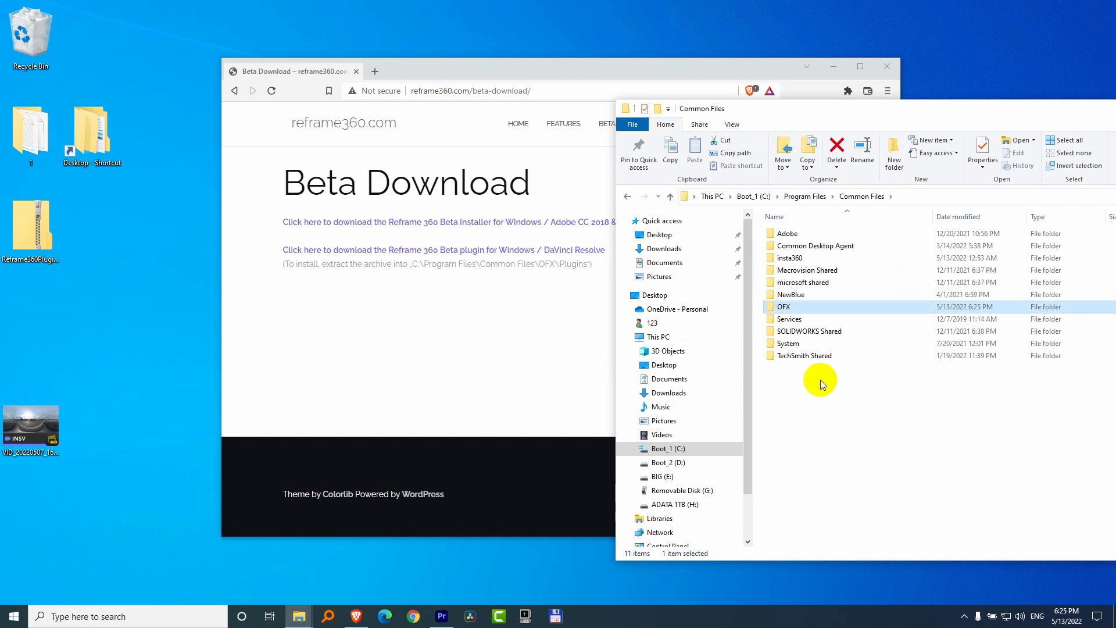
double_click(782, 307)
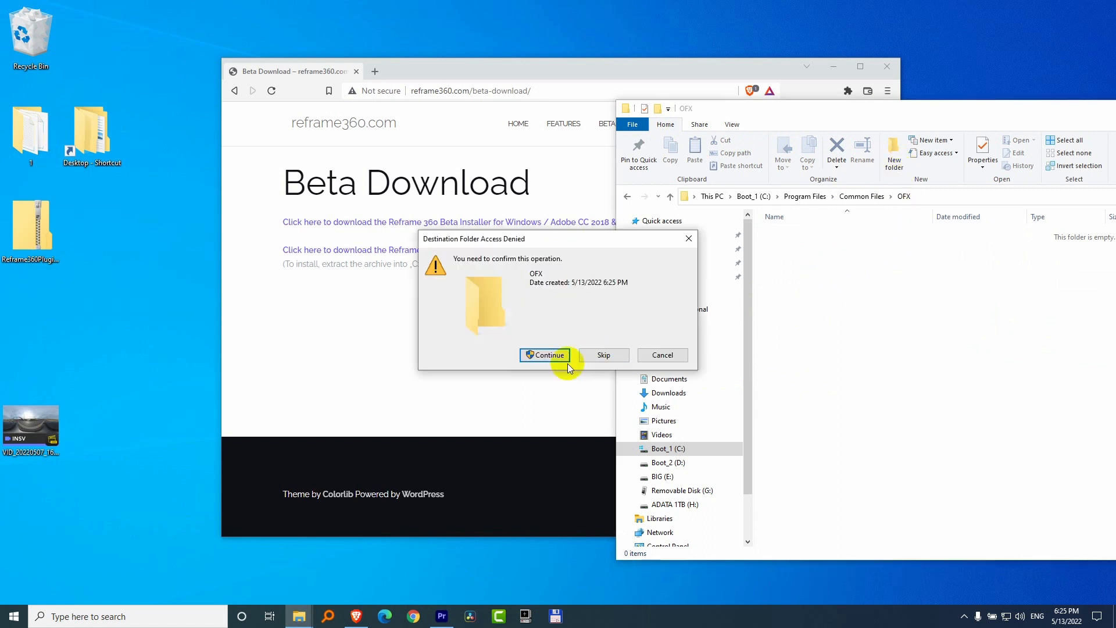
left_click(544, 356)
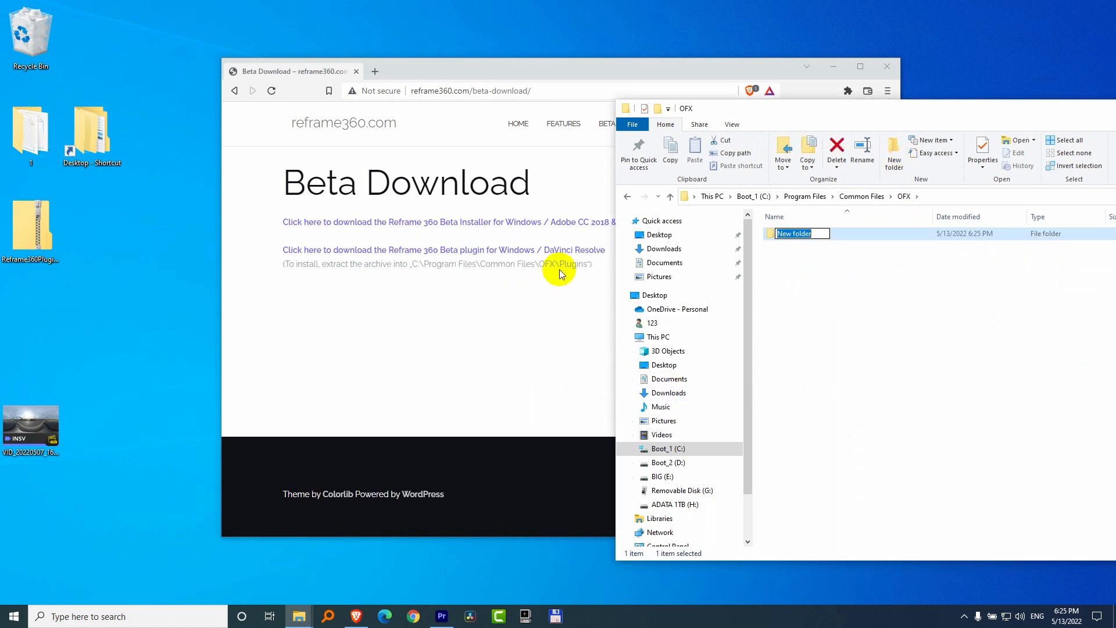
type("Plugins")
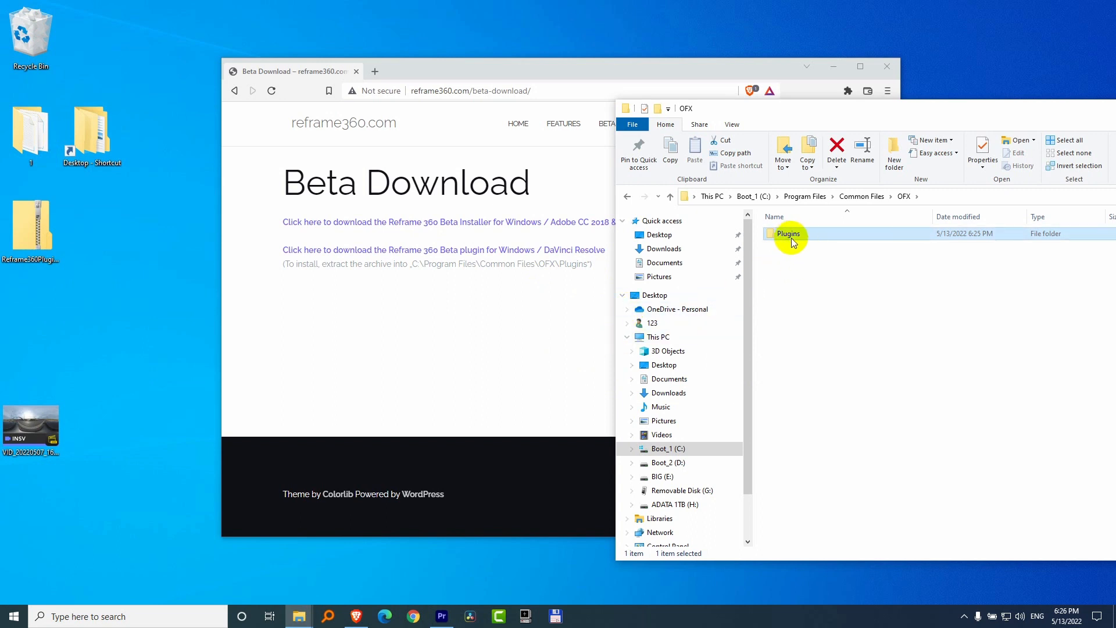
double_click(788, 233)
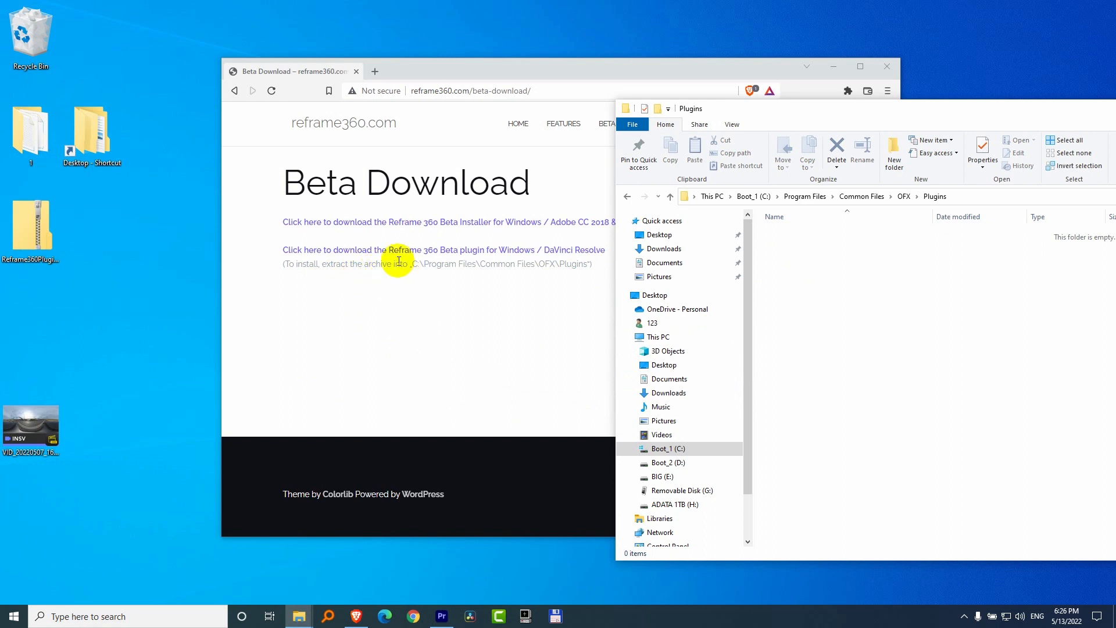
mouse_move(444, 330)
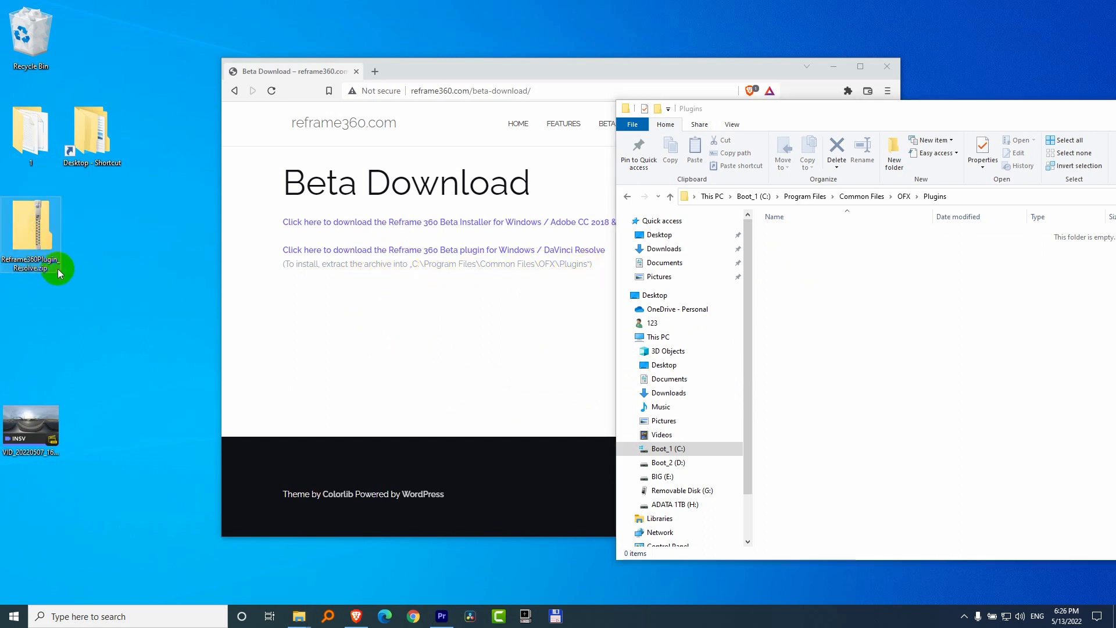
- Copy Reframe360Plugin.ofx.bundle from the zip into OFX\Plugins with administrator approval
double_click(30, 230)
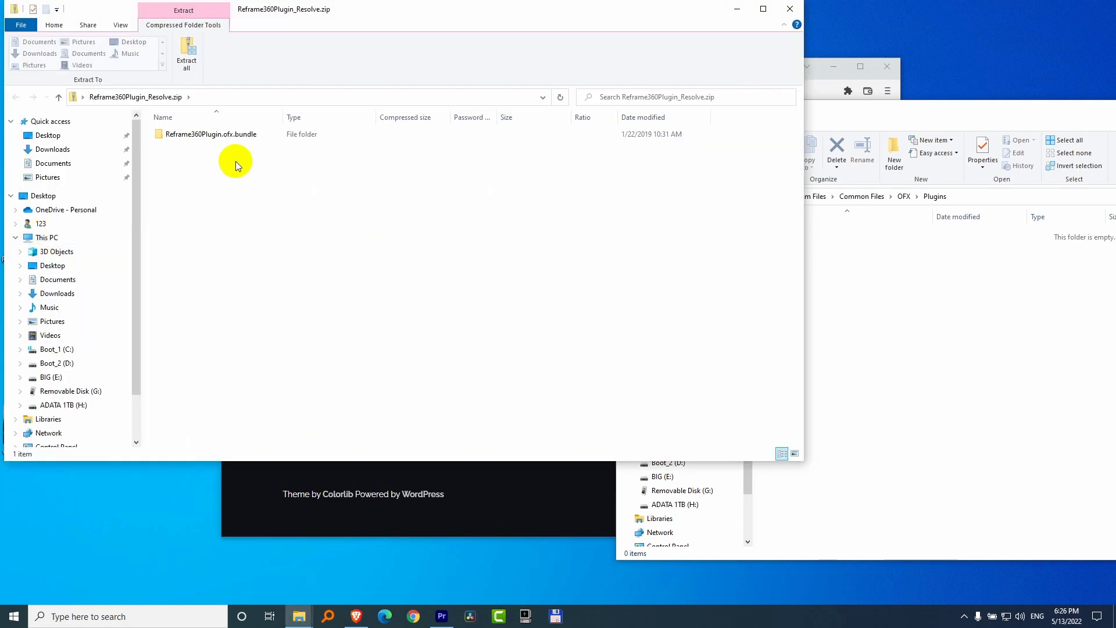
left_click_drag(210, 134, 921, 346)
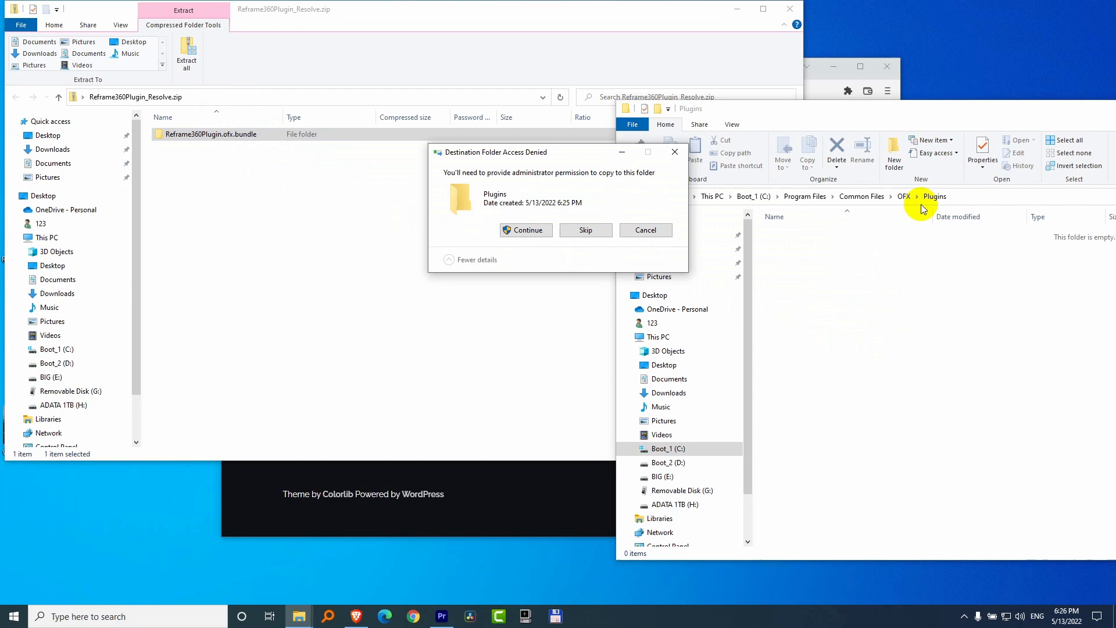
left_click(526, 230)
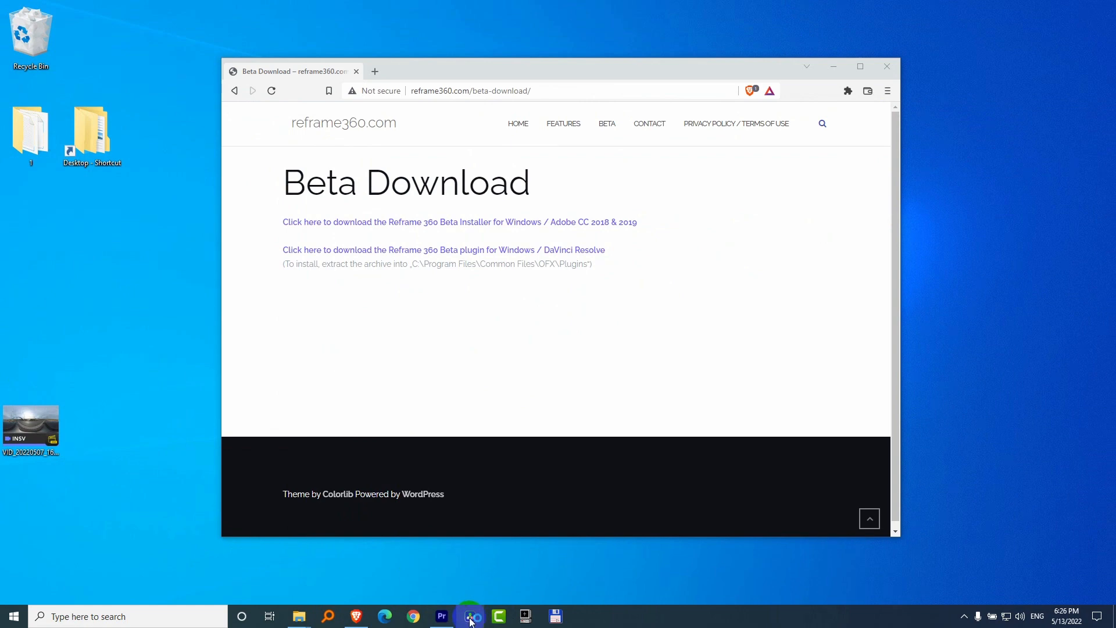
- Load project 1 and confirm removing its existing media pool clips
left_click(469, 617)
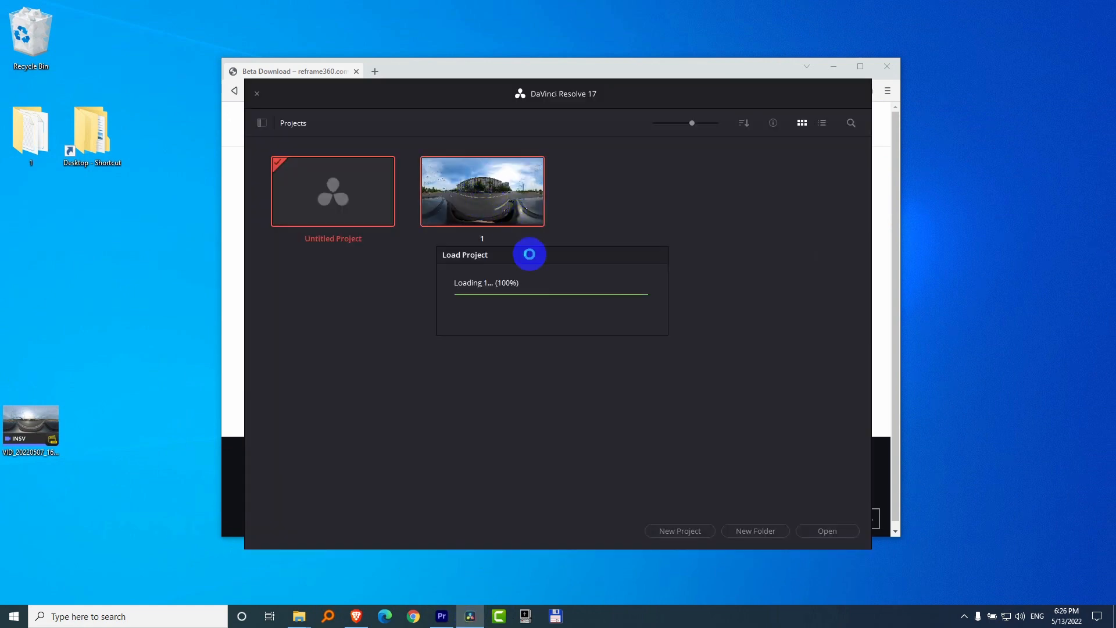
left_click(482, 190)
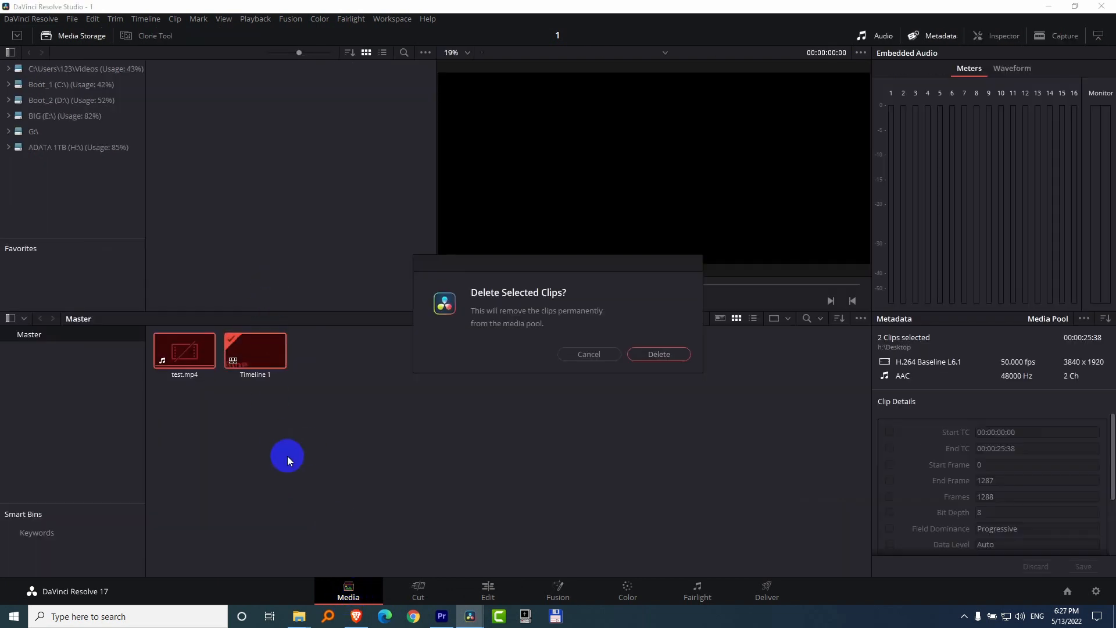
left_click(488, 591)
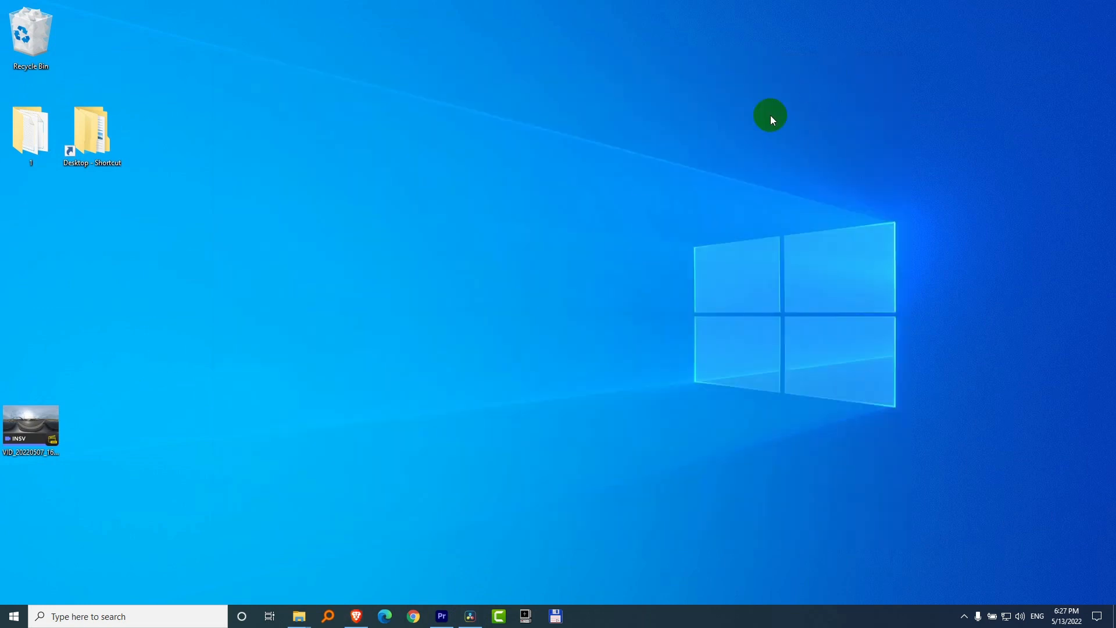
mouse_move(49, 467)
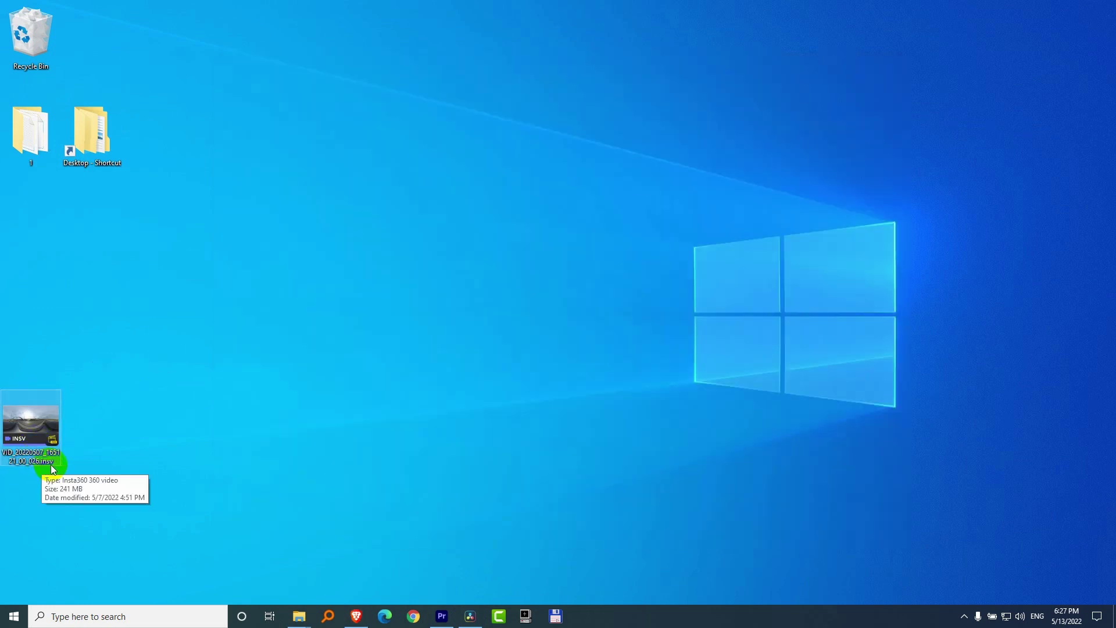
- Export the desktop INSV clip as a 360 Video named test, producing test.mp4
double_click(30, 425)
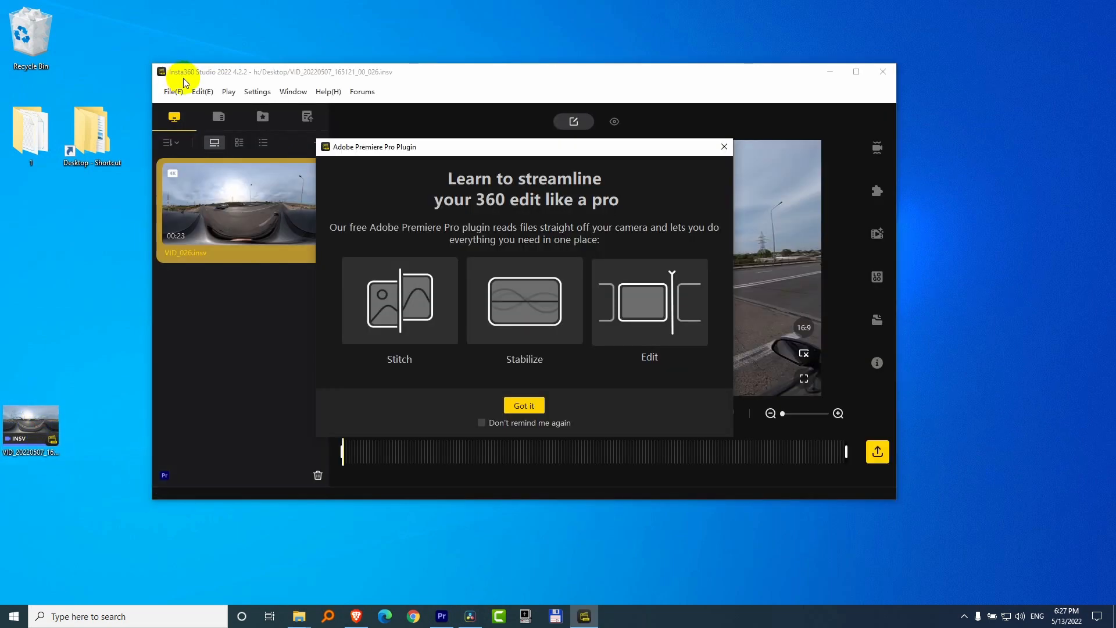
left_click(523, 404)
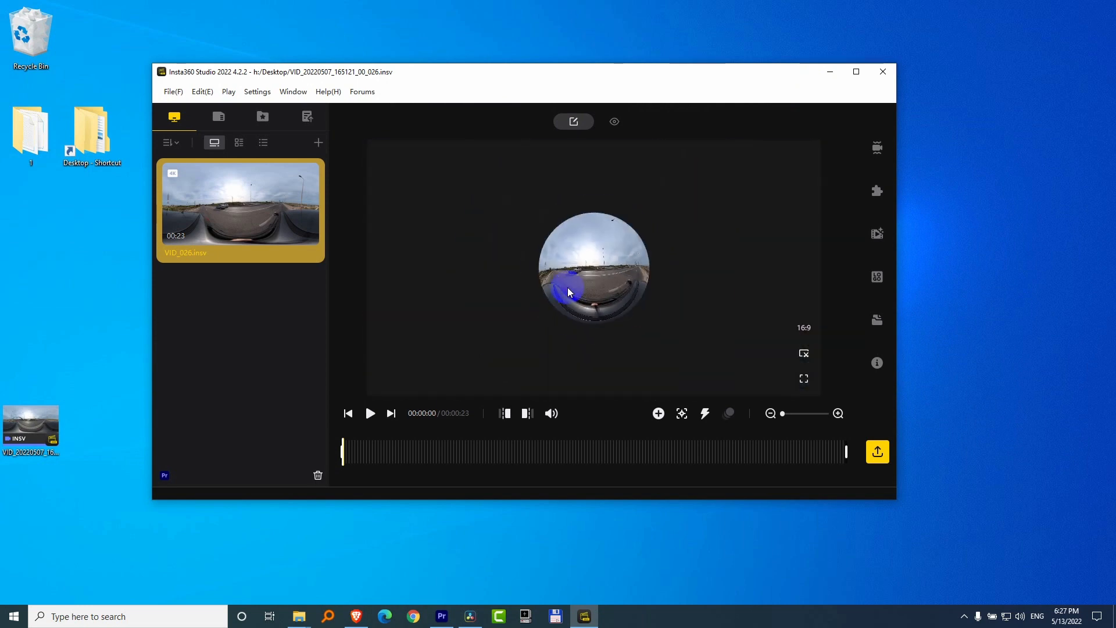
mouse_move(877, 463)
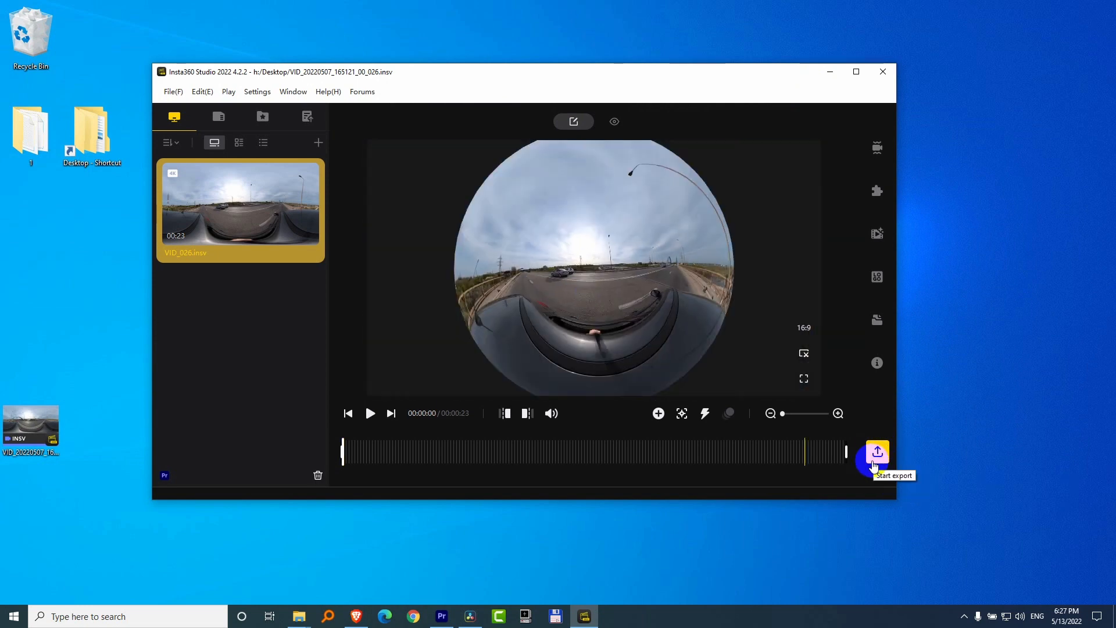
left_click(877, 452)
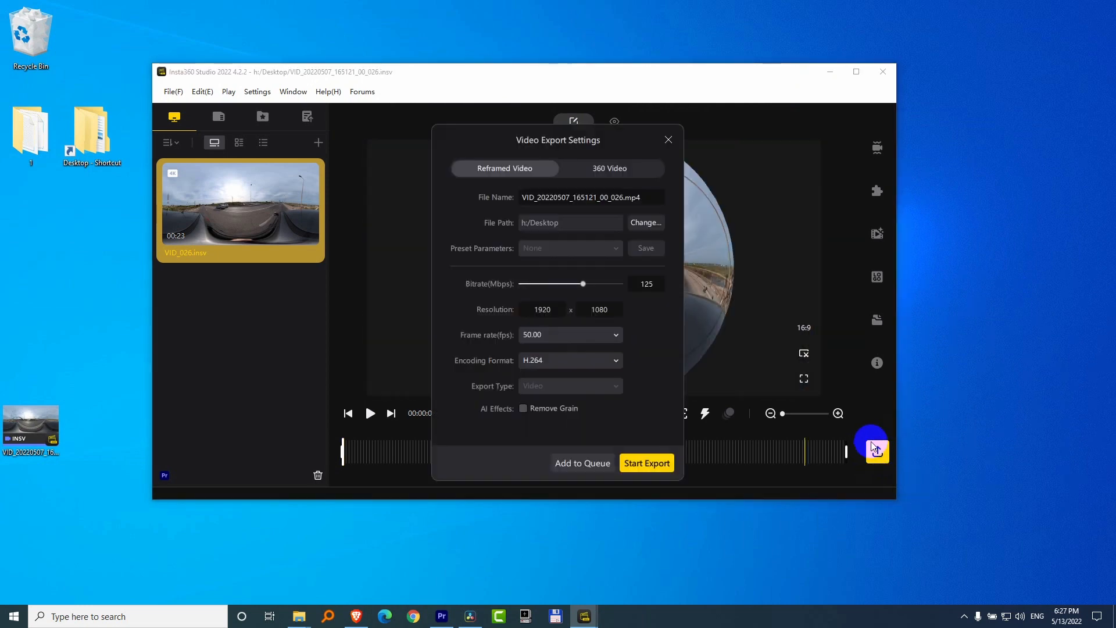
left_click(609, 167)
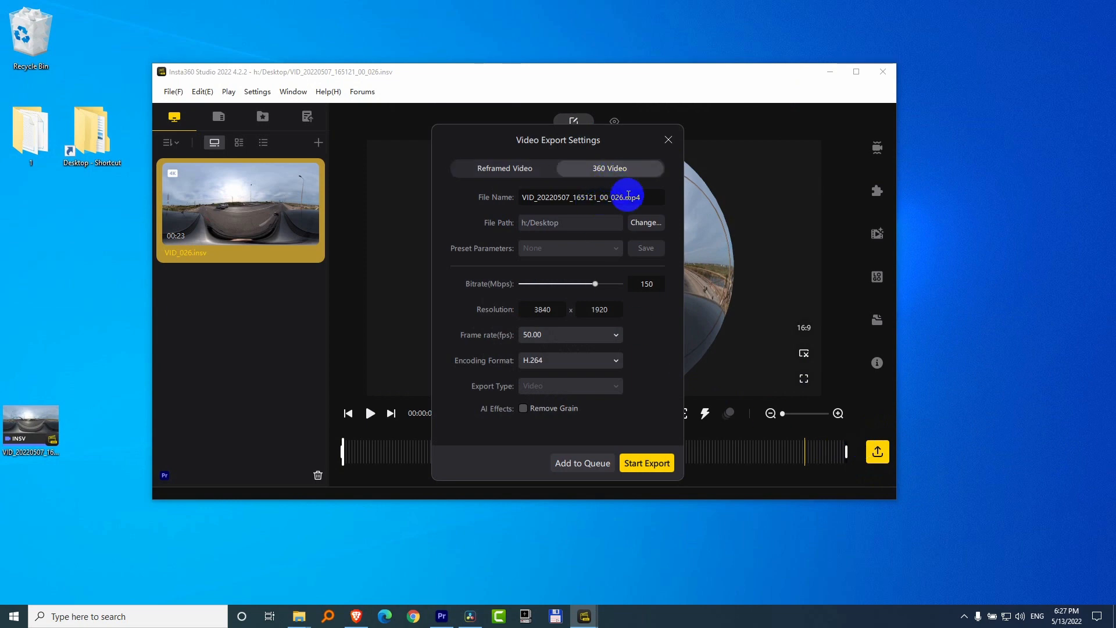
type("test")
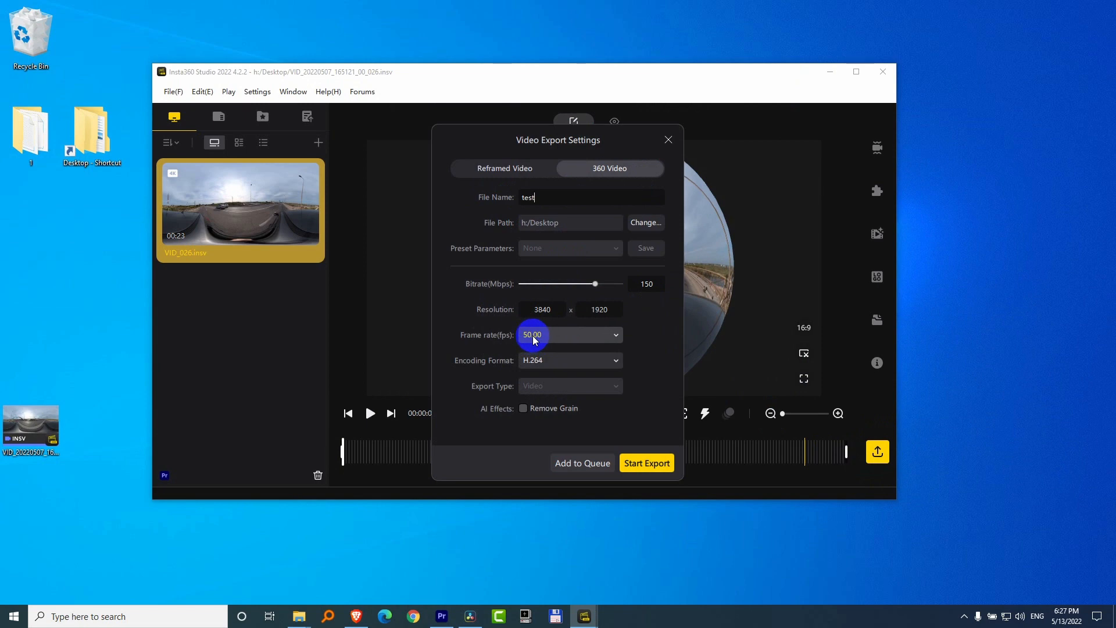
left_click(647, 463)
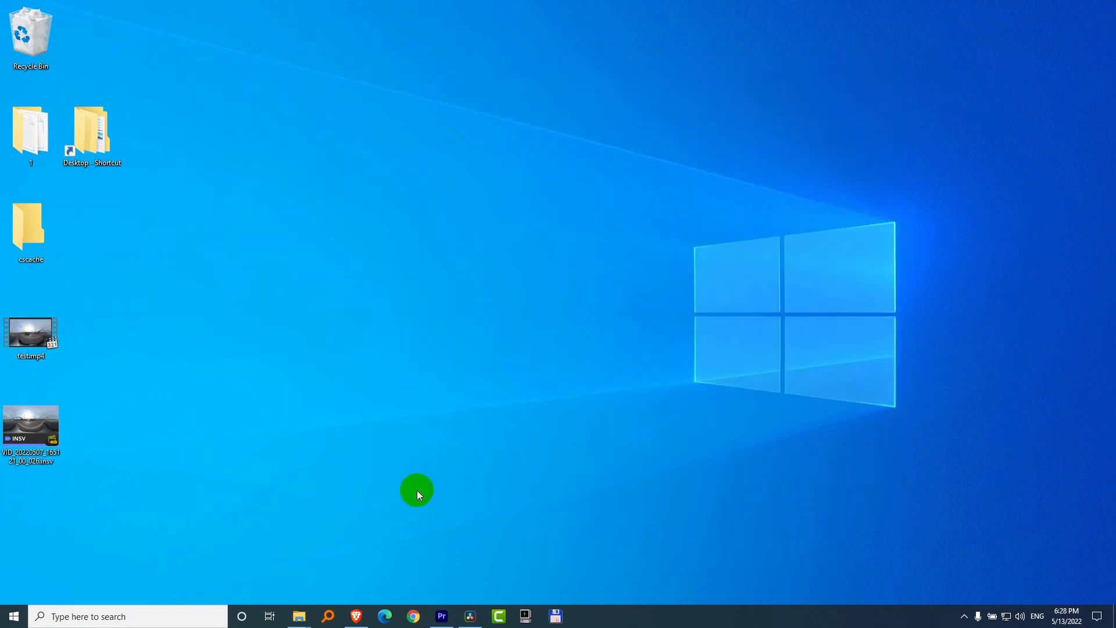
- Bring test.mp4 into the project and locate Reframe360 under Effects > Open FX > Filters
left_click_drag(30, 334, 400, 411)
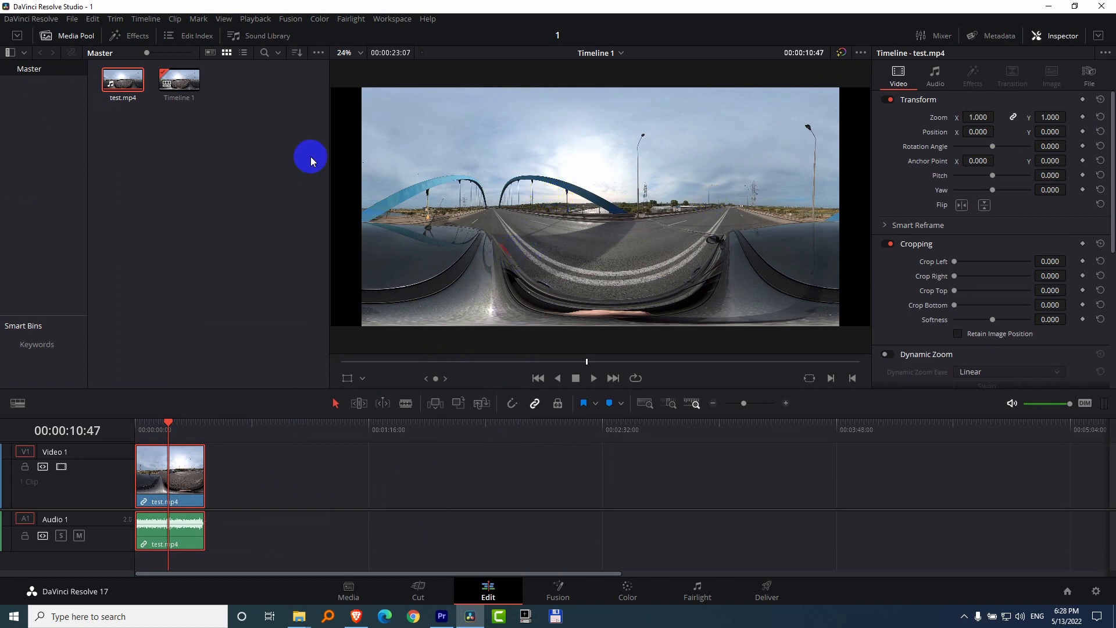
left_click(137, 35)
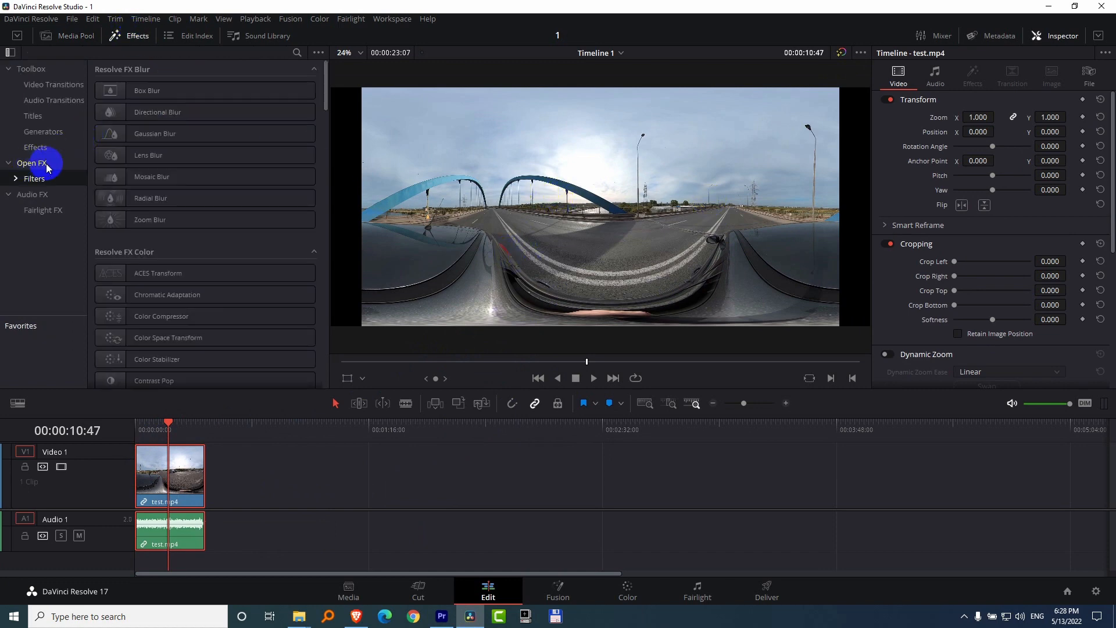
left_click(34, 179)
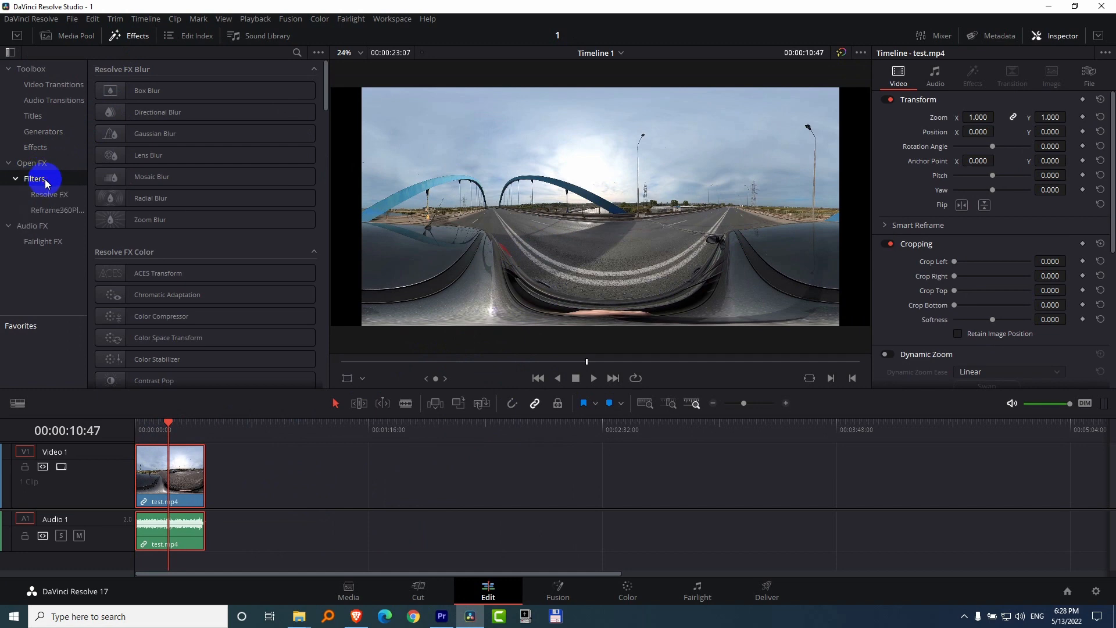
mouse_move(65, 214)
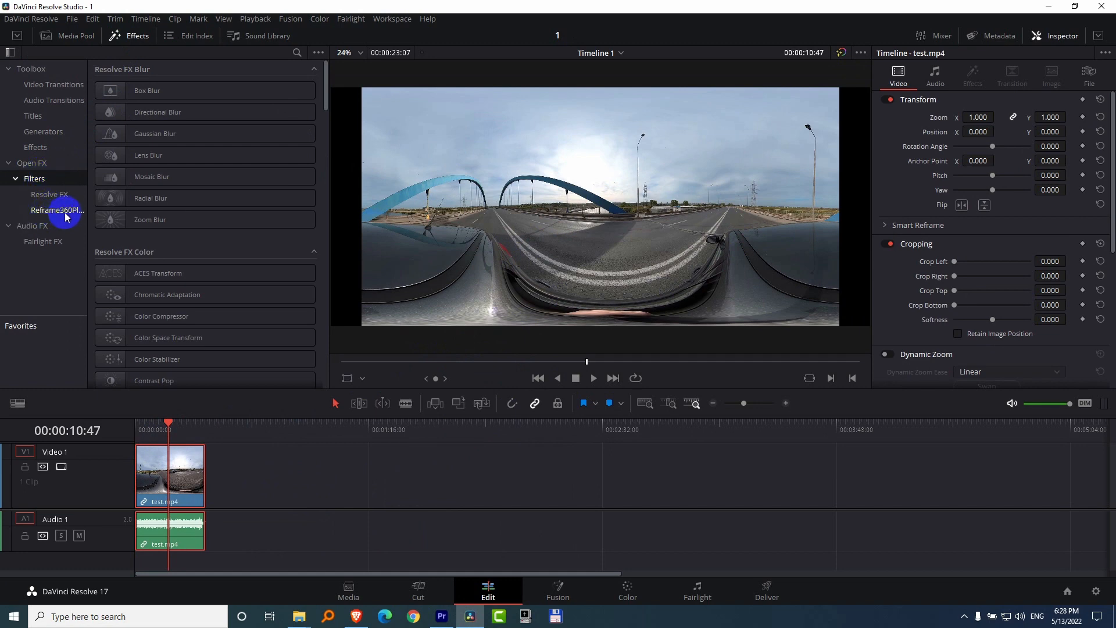
left_click(58, 210)
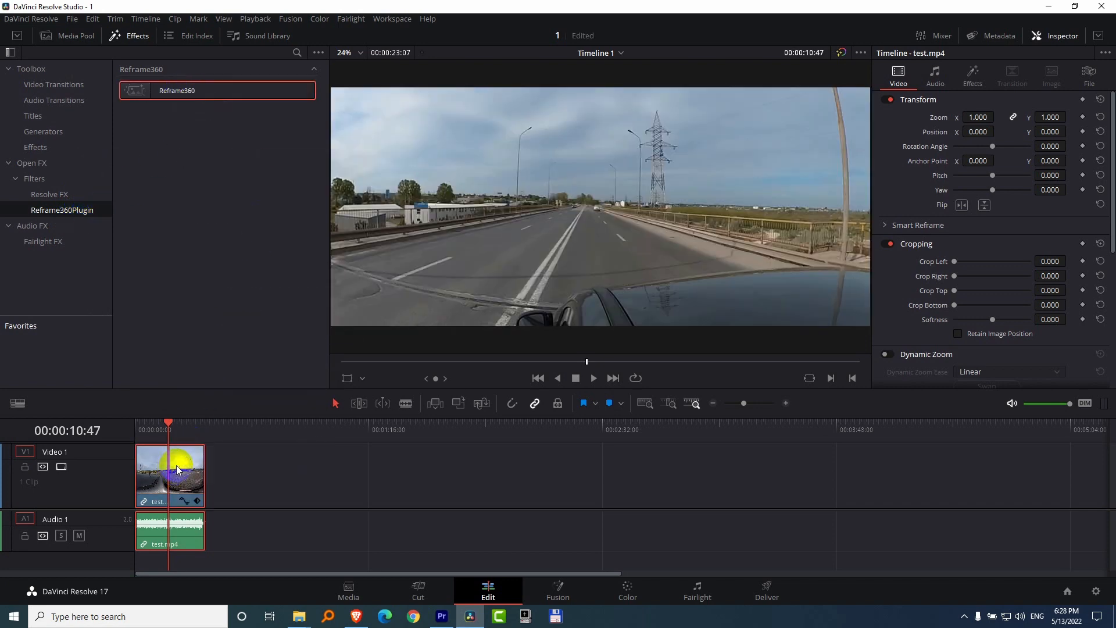
- Adjust the Reframe360 pitch, then drop Field of View to 0.150 for a tiny-planet look
left_click(1059, 35)
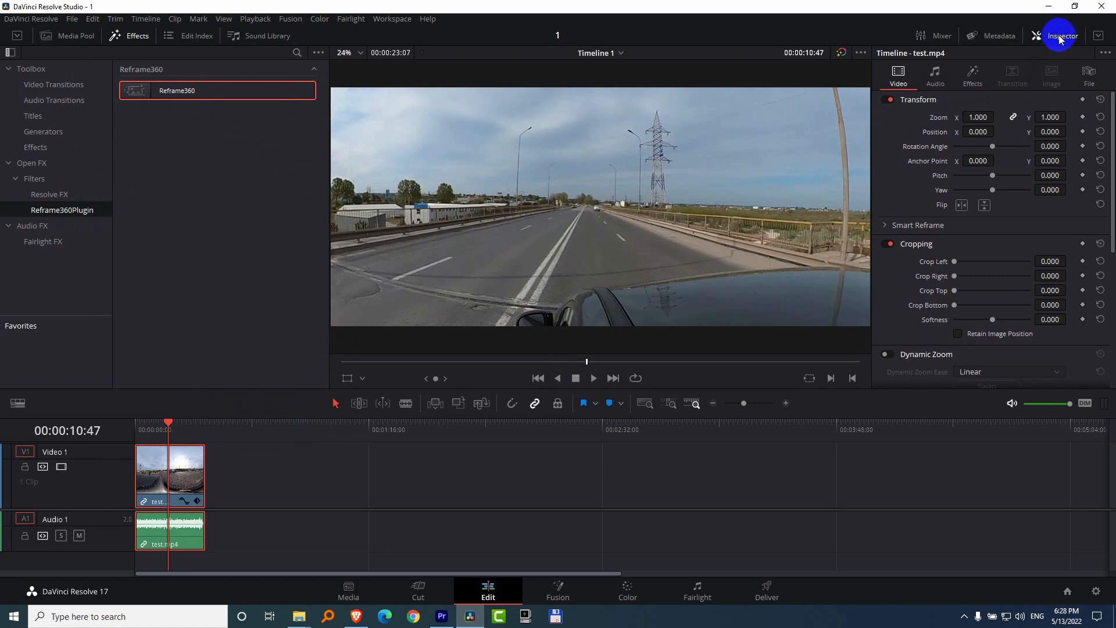
left_click(972, 72)
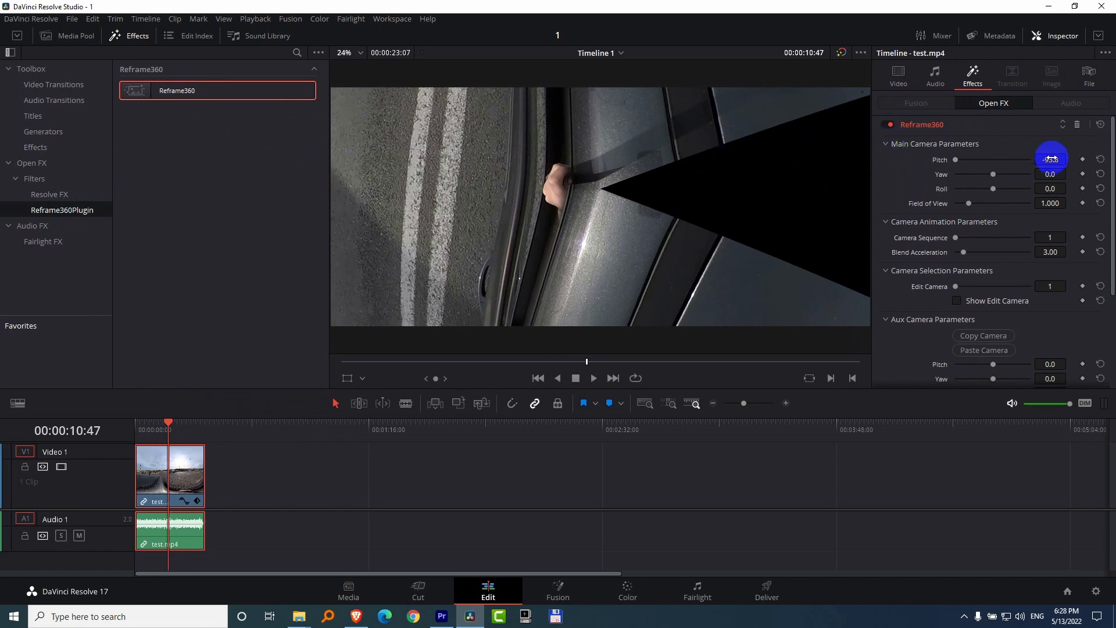
left_click_drag(1051, 158, 710, 332)
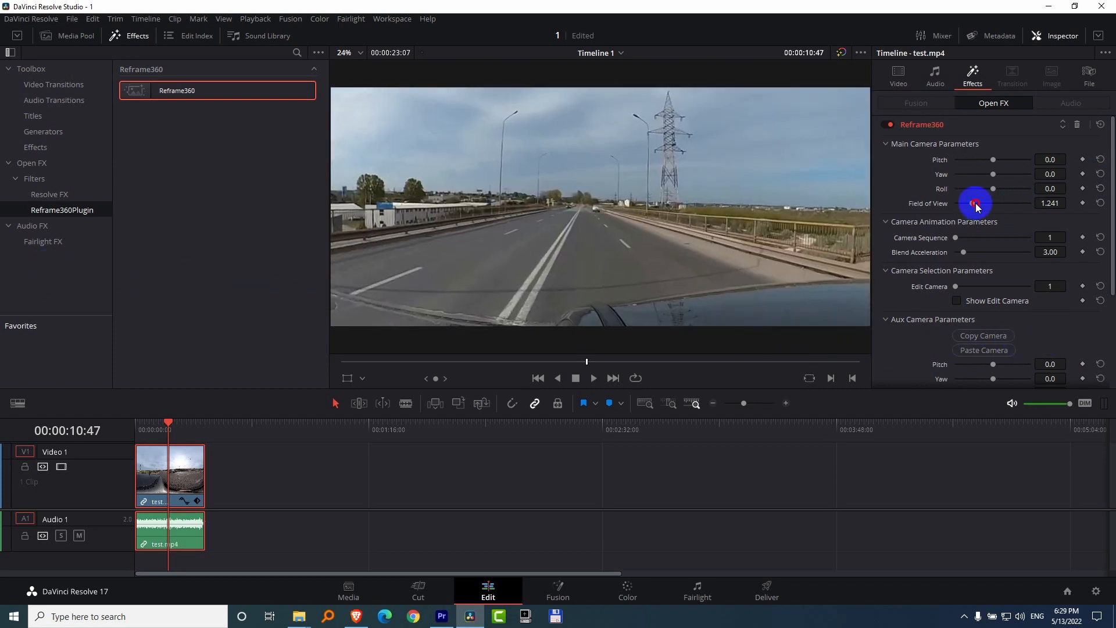
left_click_drag(992, 202, 962, 202)
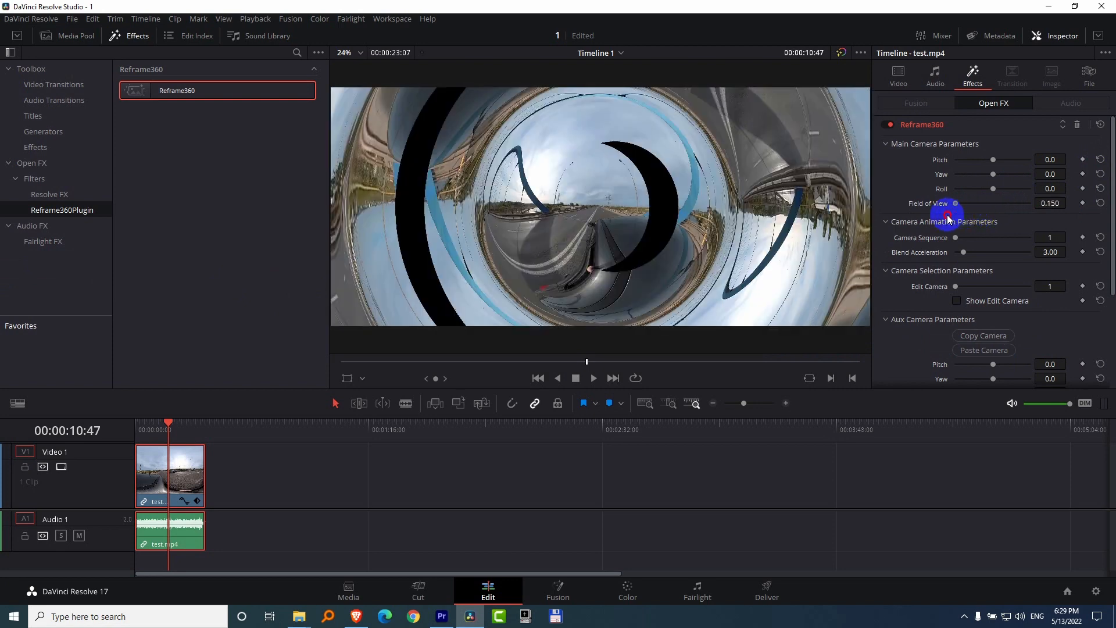